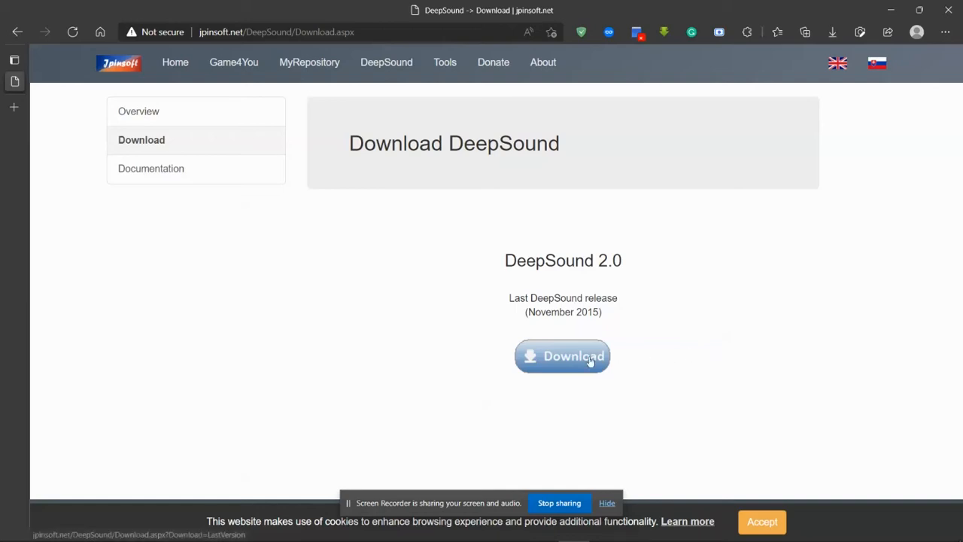
Download DeepSoundSetup.msi from the DeepSound page and launch it from Edge's downloads
left_click(563, 355)
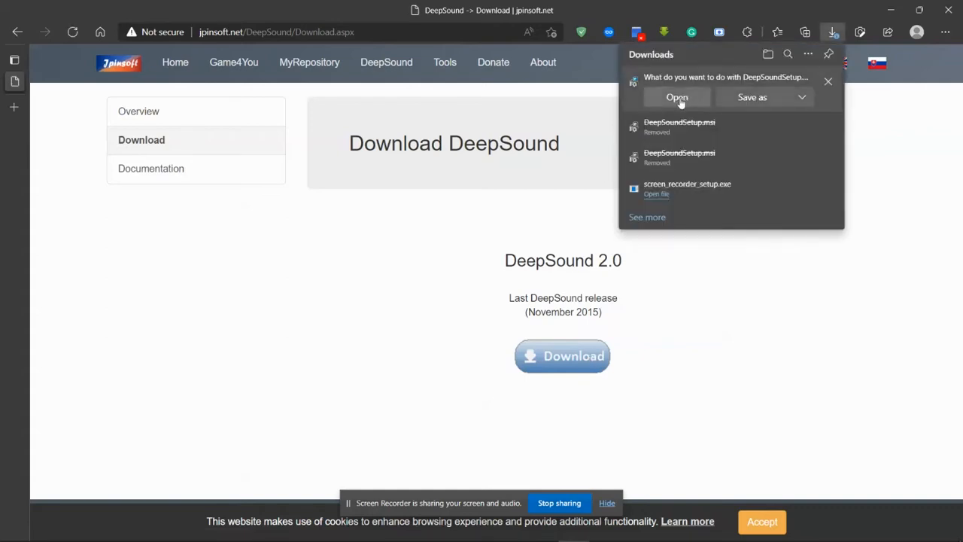
left_click(678, 97)
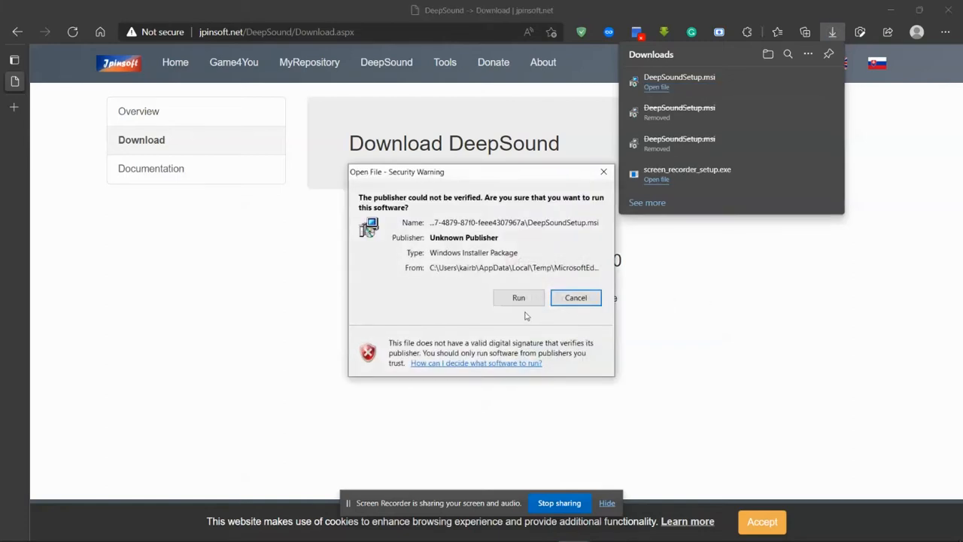
Run the installer, accept the license agreement and reach the destination folder step
left_click(518, 298)
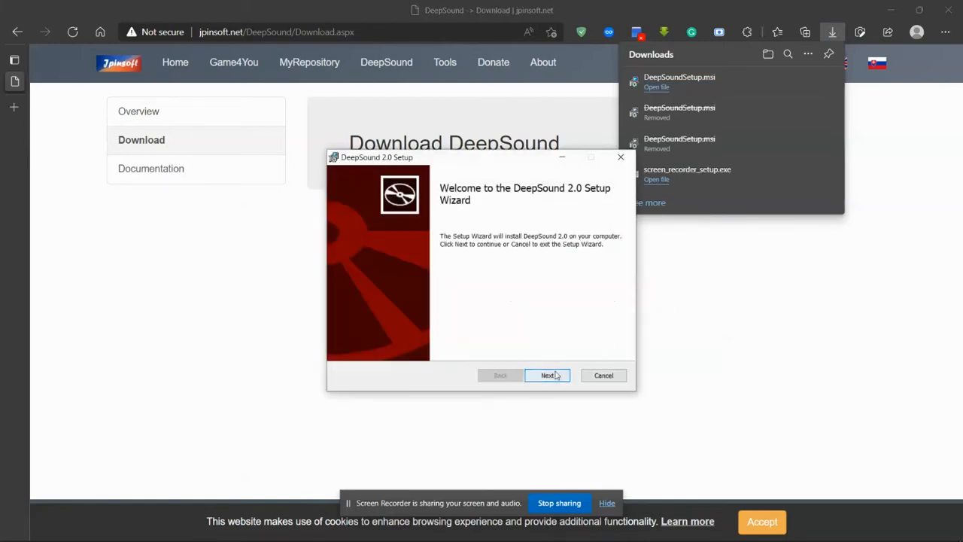
left_click(548, 375)
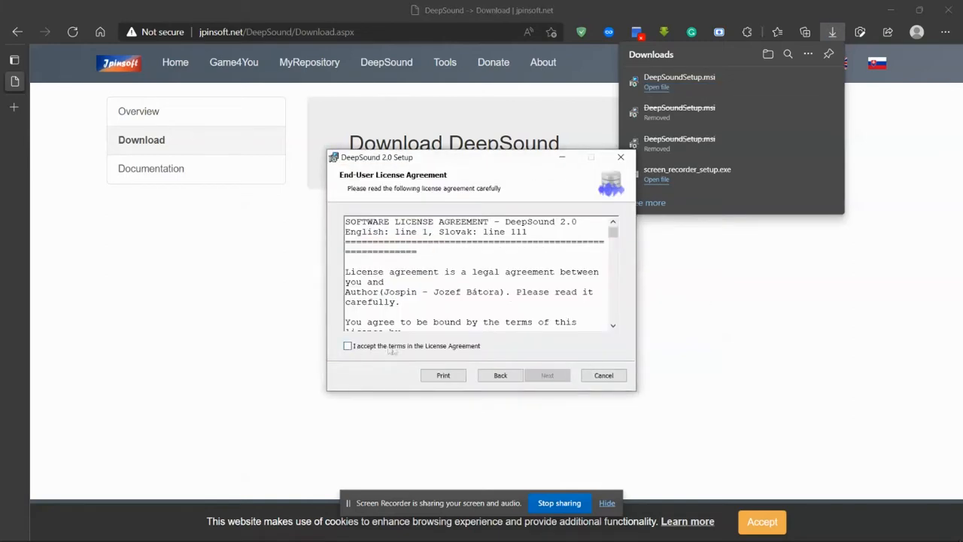
left_click(348, 345)
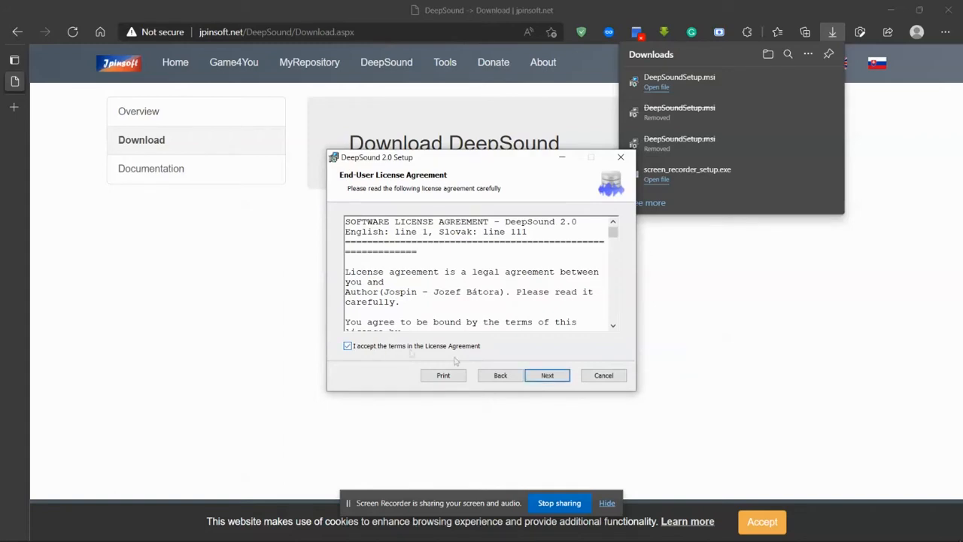
left_click(548, 375)
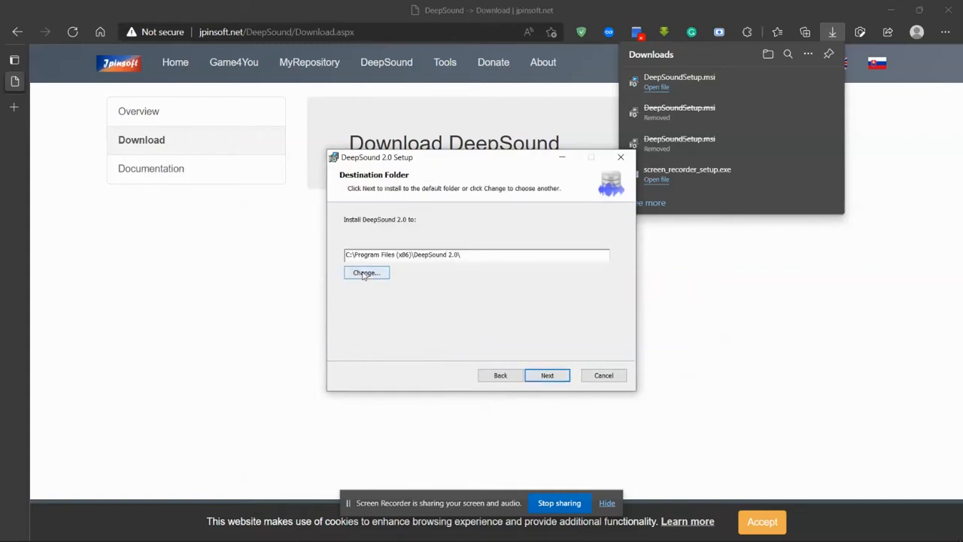
Change the install location to the DeepSound folder on the Data (D:) drive
left_click(368, 272)
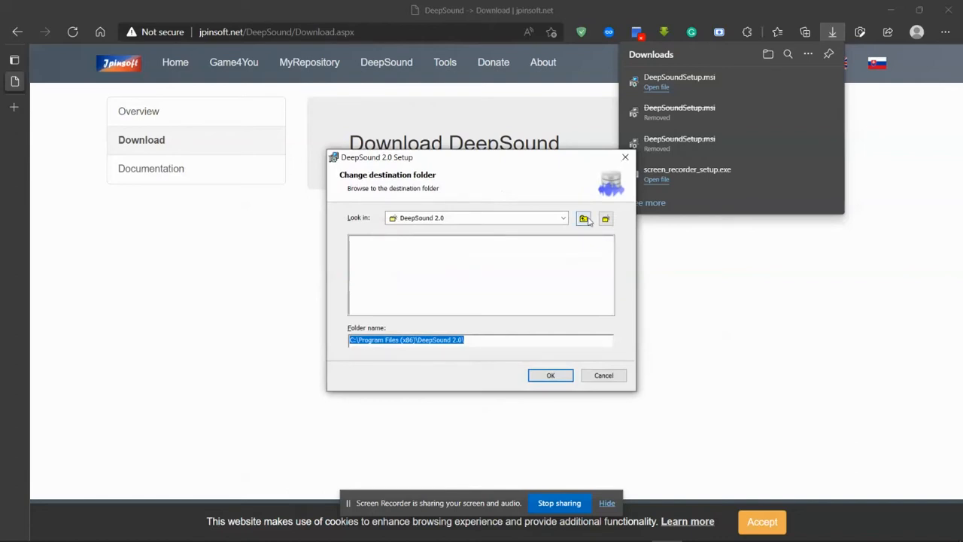
left_click(563, 217)
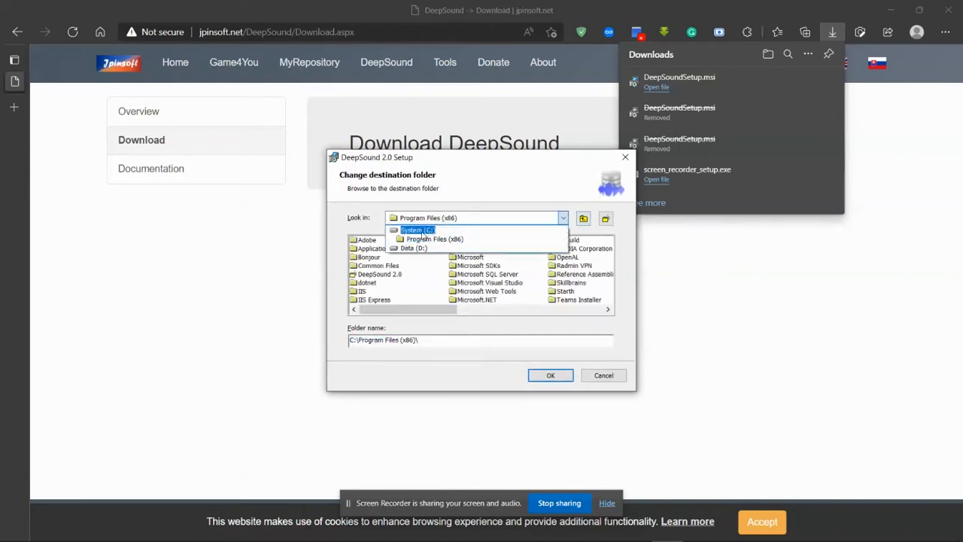
left_click(412, 247)
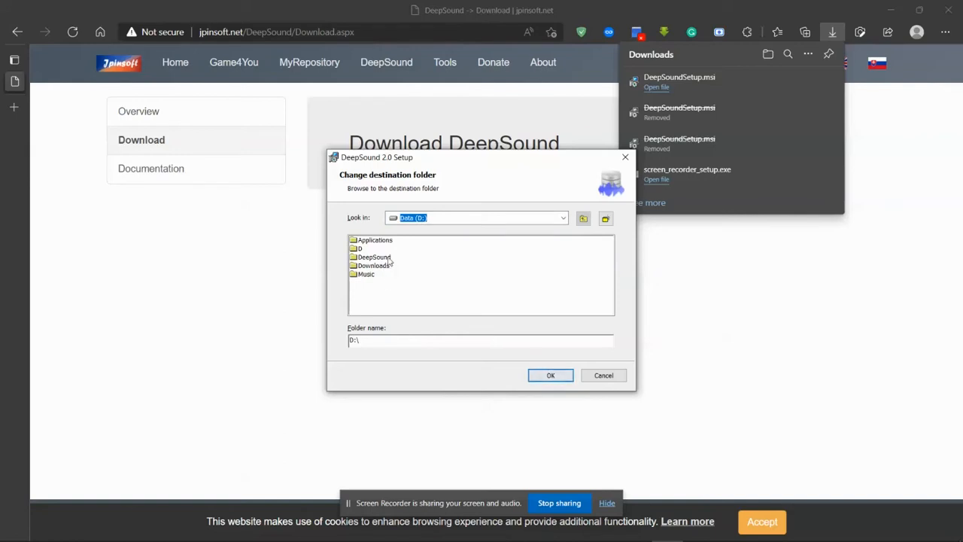
mouse_move(388, 259)
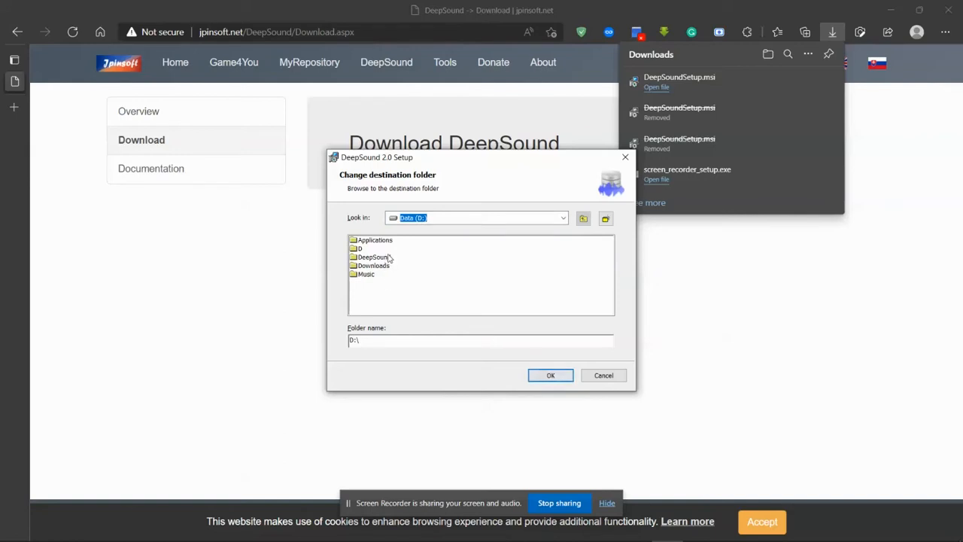
left_click(551, 375)
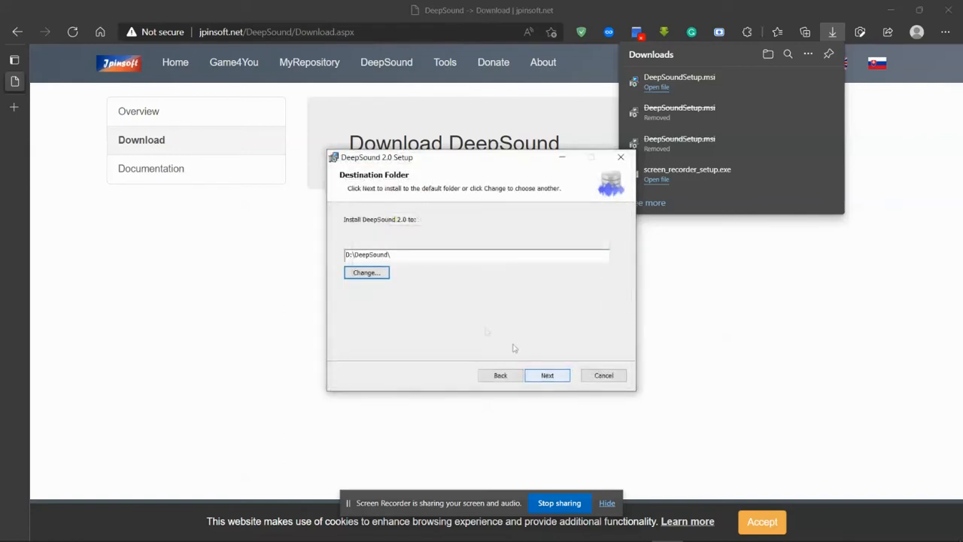
Install DeepSound 2.0 into D:\DeepSound
left_click(548, 375)
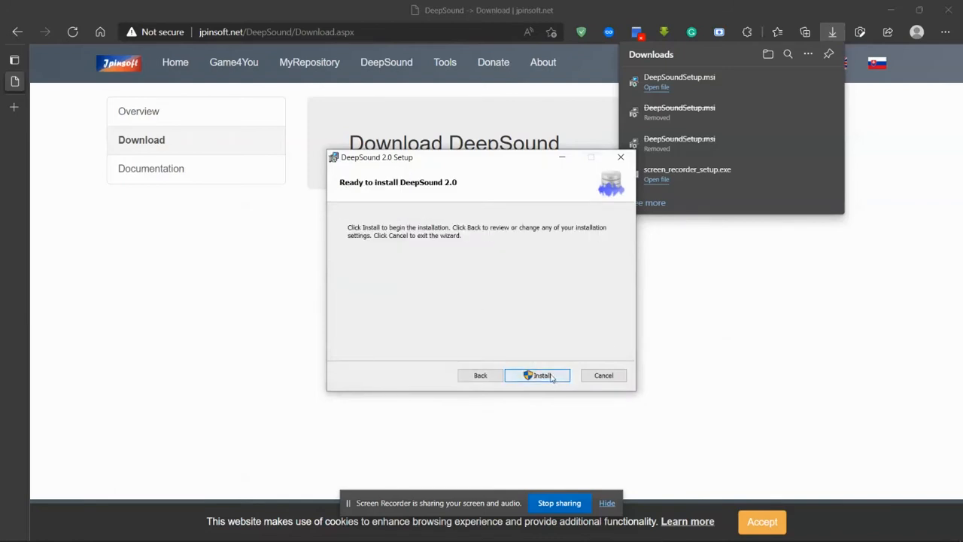
left_click(536, 375)
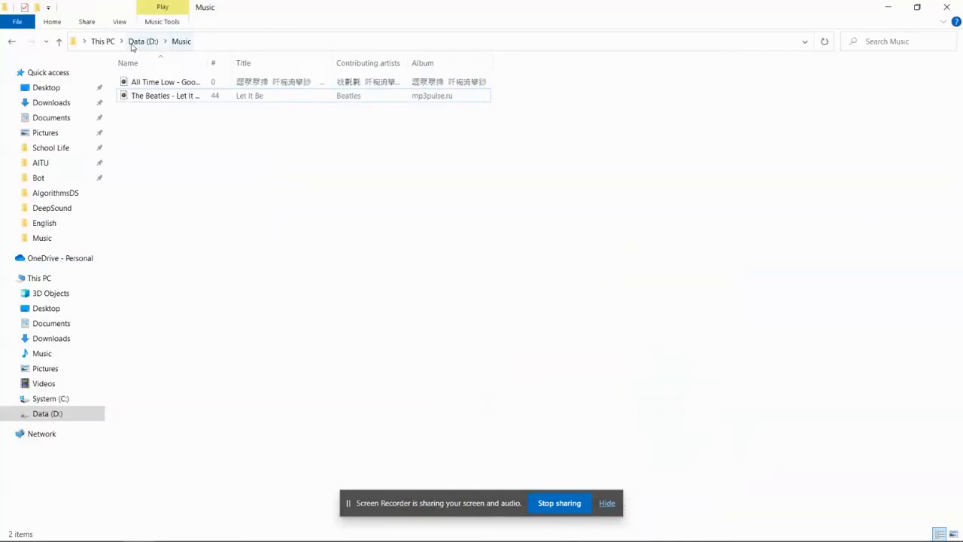
Launch DeepSound.exe from the D:\DeepSound folder in File Explorer
left_click(143, 41)
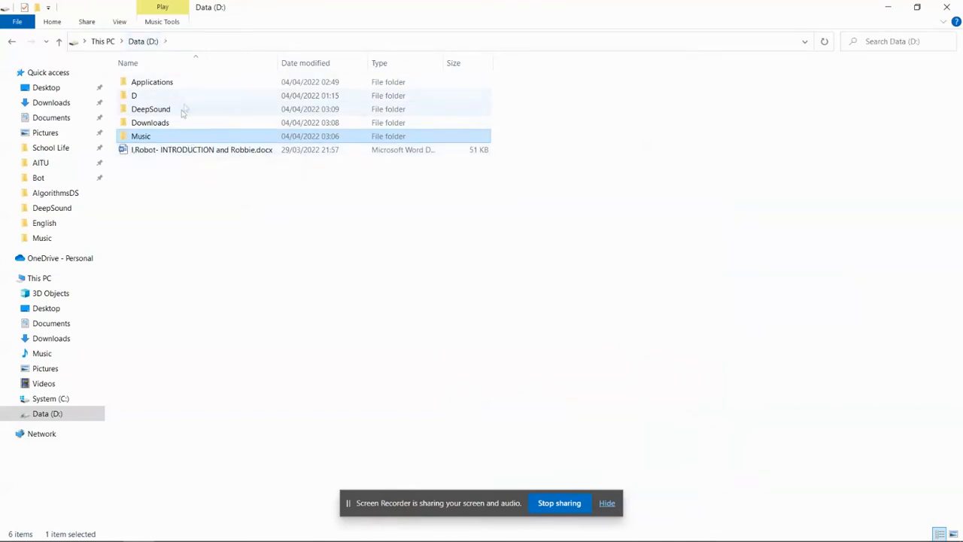
double_click(151, 108)
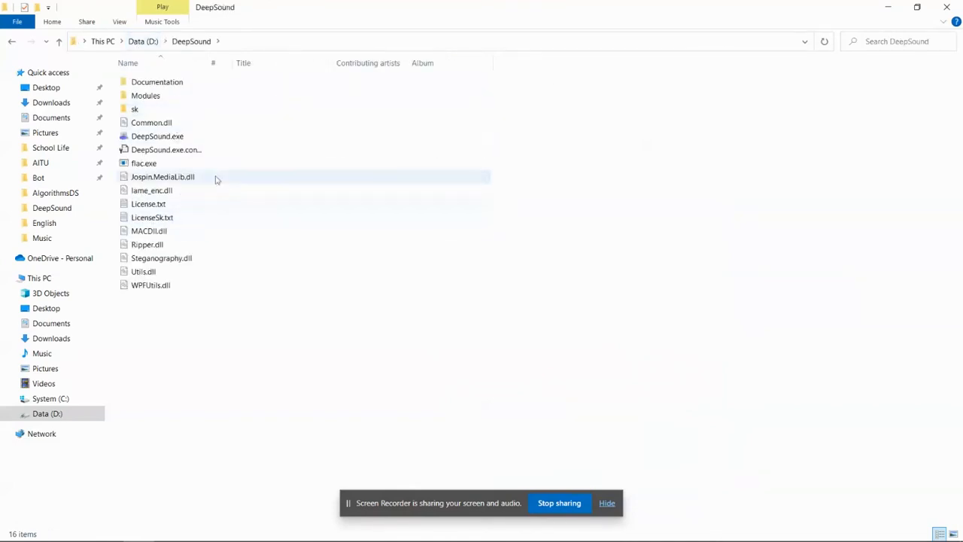
double_click(156, 136)
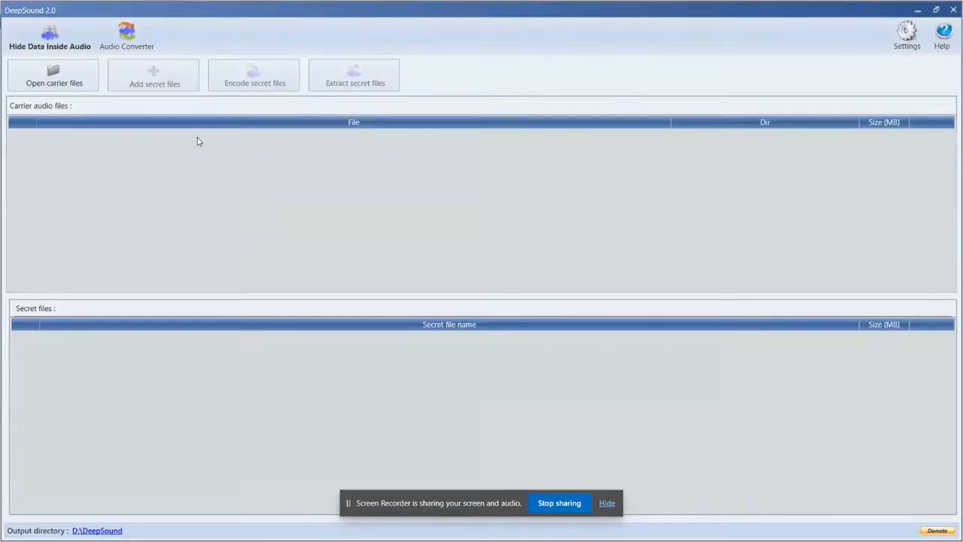
Set DeepSound's output directory to D:\EncodedFiles in Settings
left_click(126, 36)
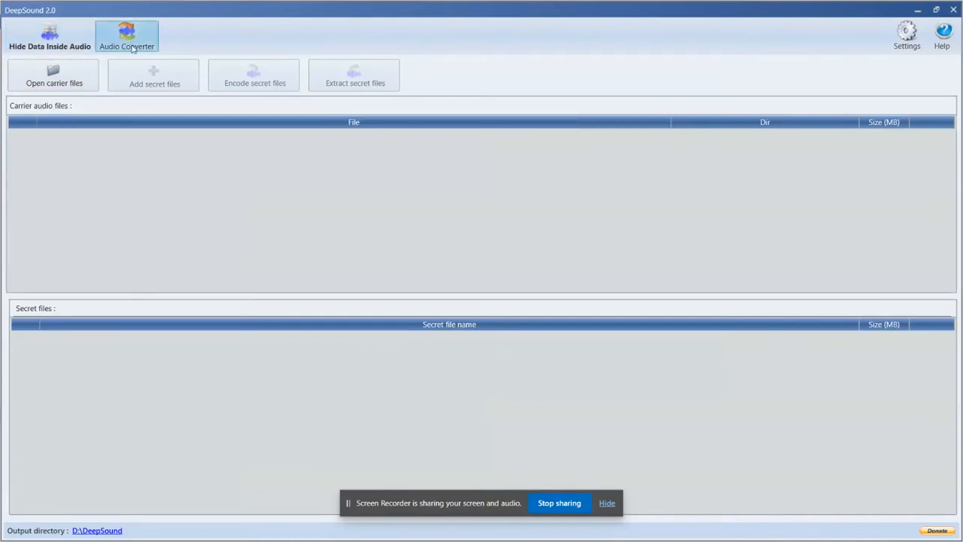
mouse_move(906, 33)
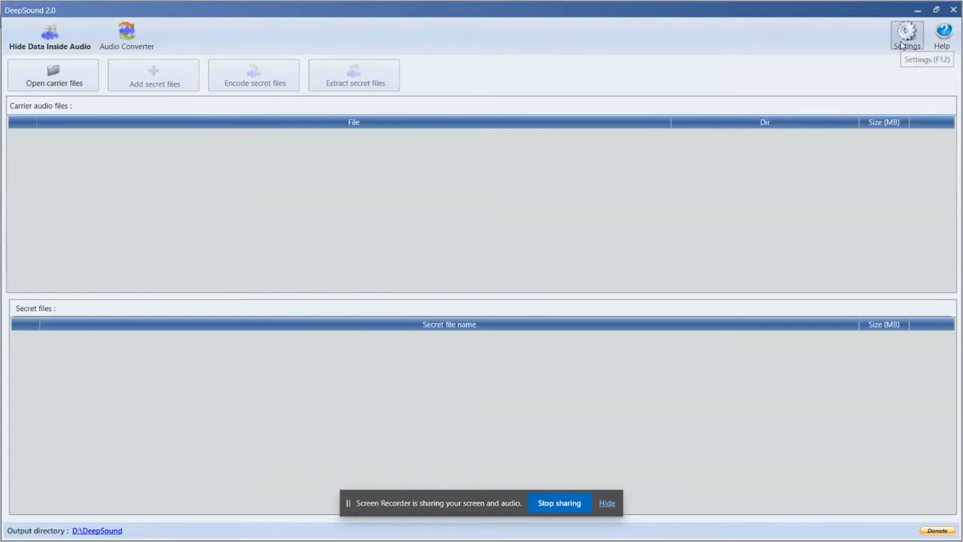
left_click(906, 33)
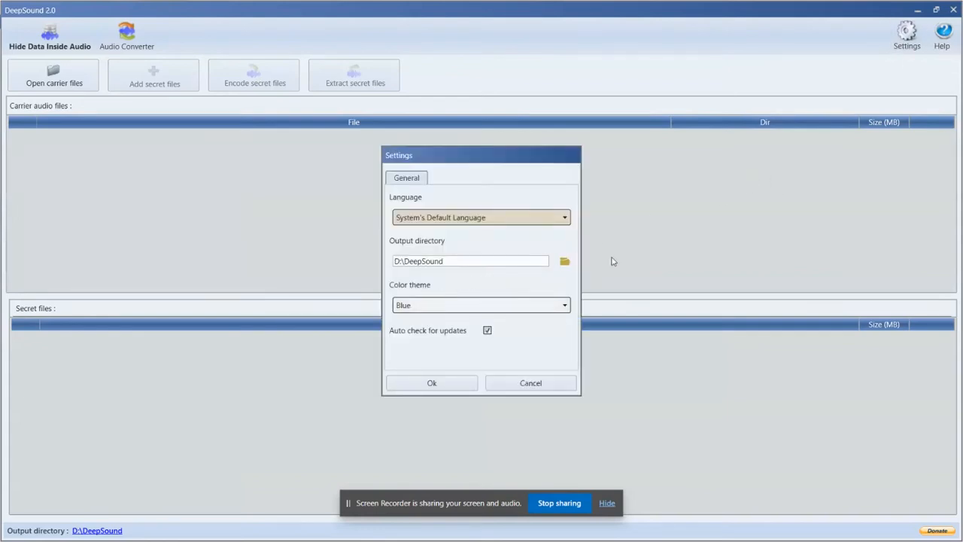
left_click(564, 262)
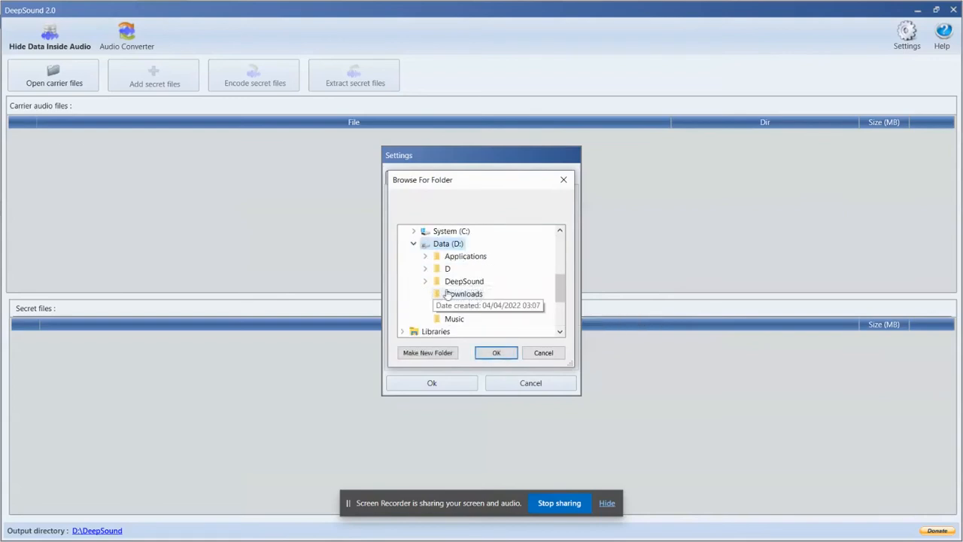
left_click(497, 352)
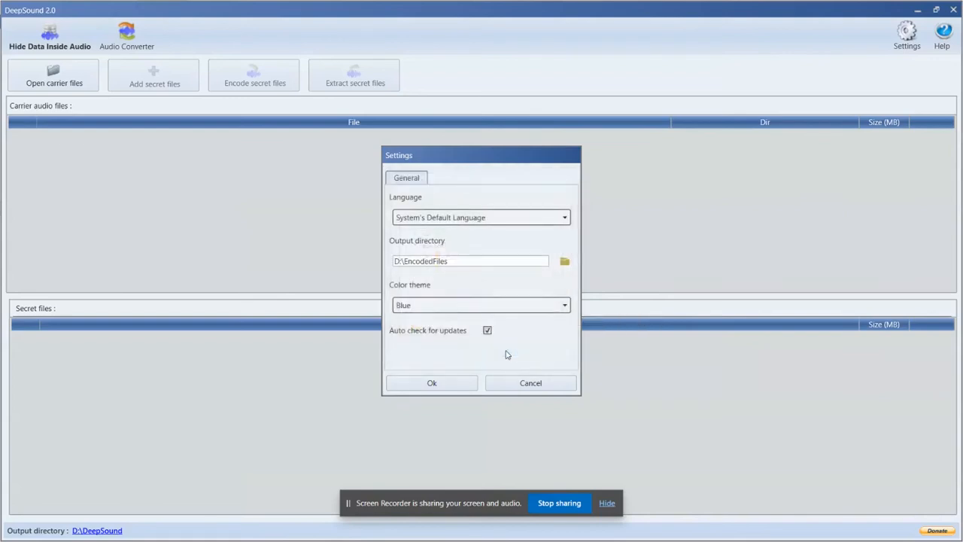
left_click(432, 382)
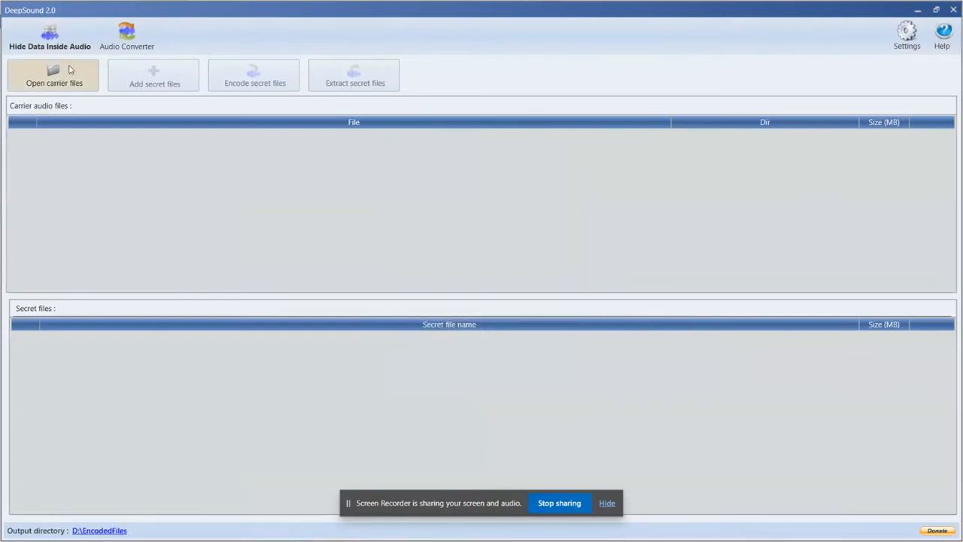
Load All Time Low - Good Times (Orchestral Arrangement).mp3 from D:\Music as the carrier audio
left_click(54, 76)
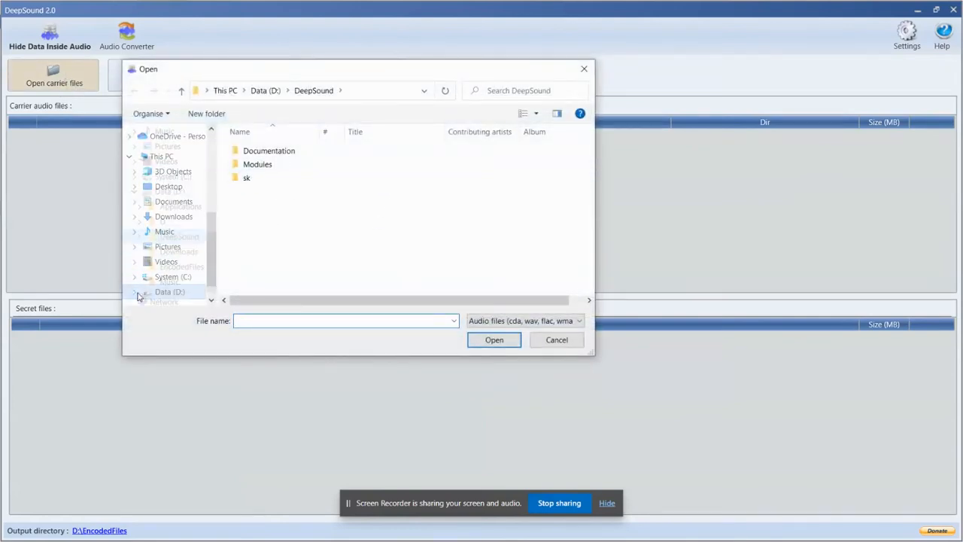
left_click(134, 292)
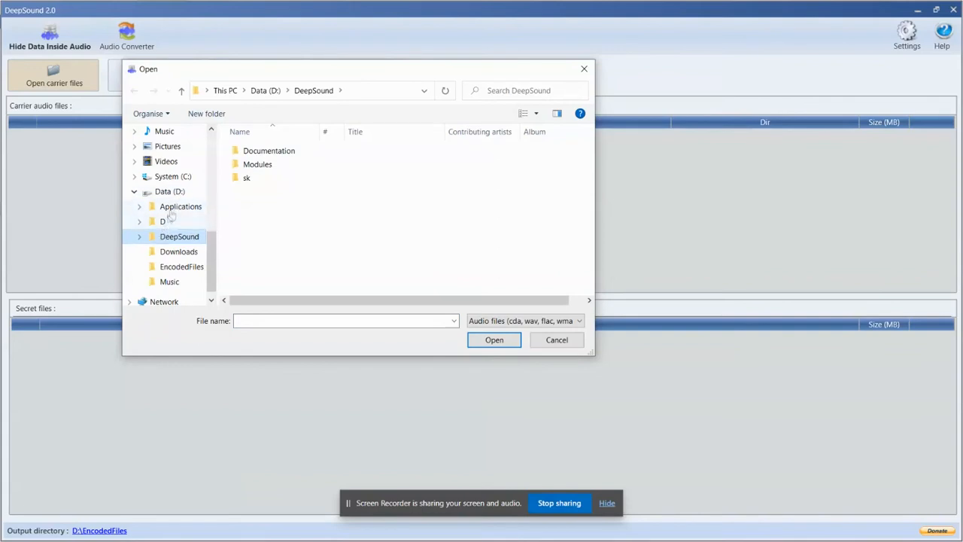
left_click(168, 282)
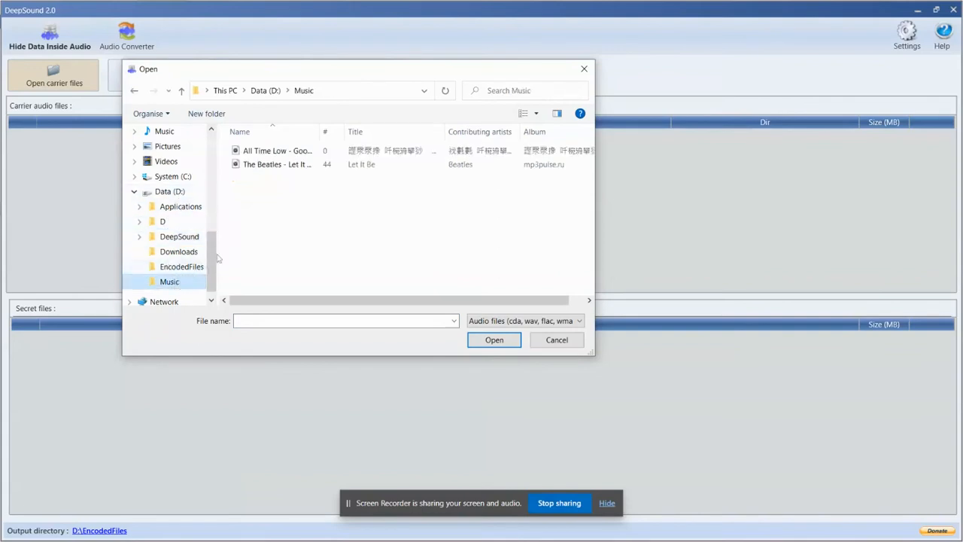
double_click(277, 150)
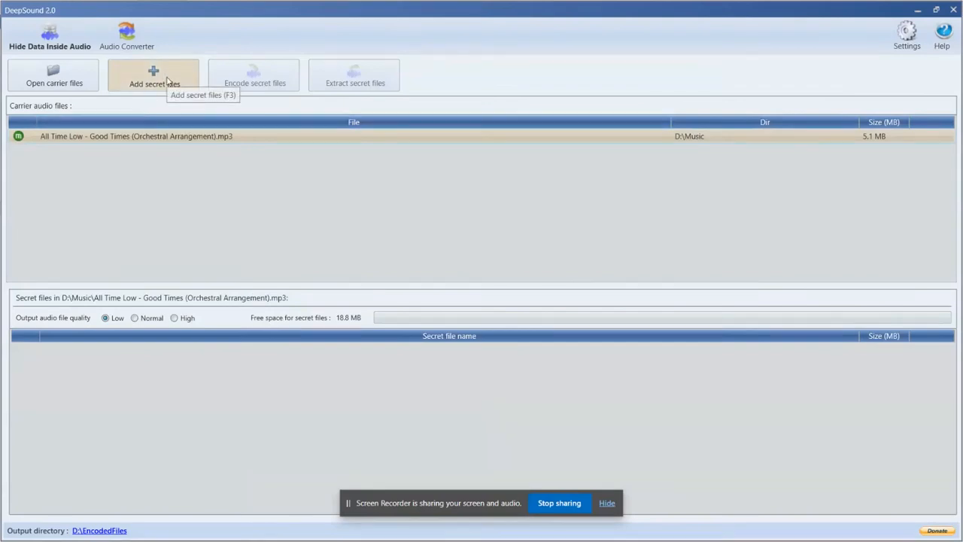
Add I,Robot- INTRODUCTION and Robbie.docx from Data (D:) as a secret file
left_click(154, 75)
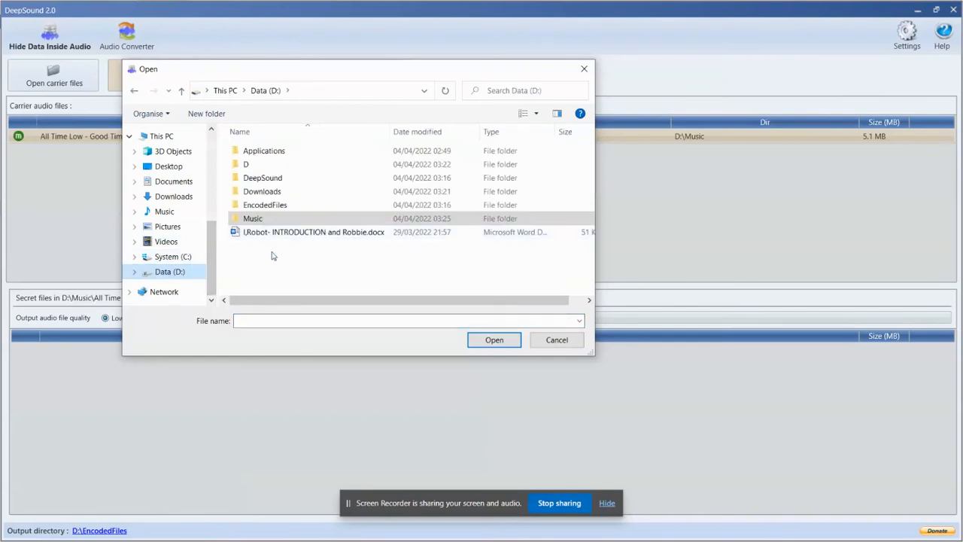
mouse_move(515, 241)
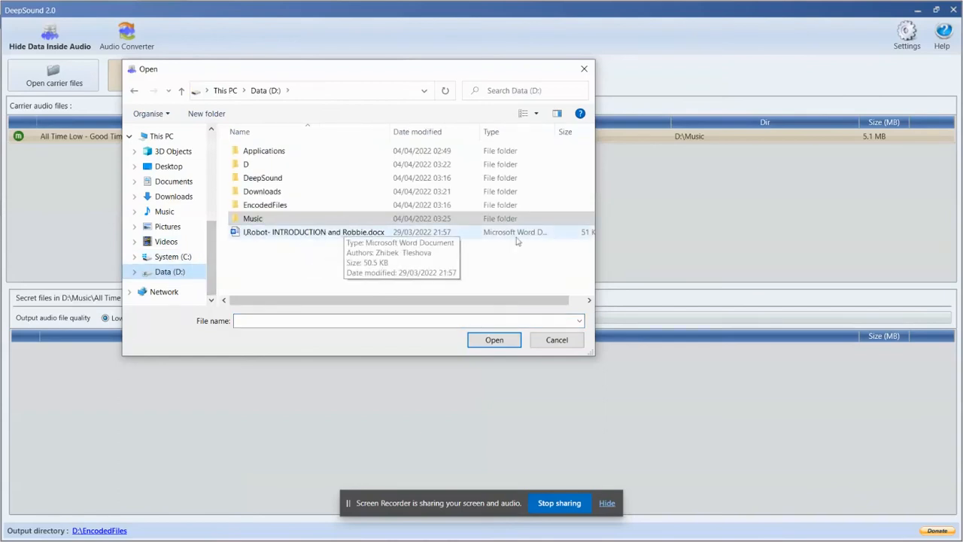
left_click(314, 232)
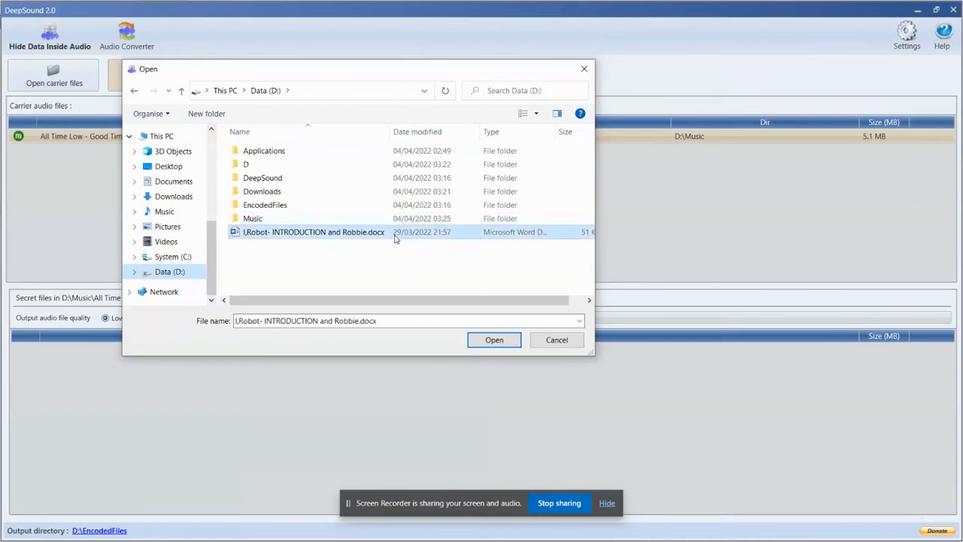
left_click(494, 340)
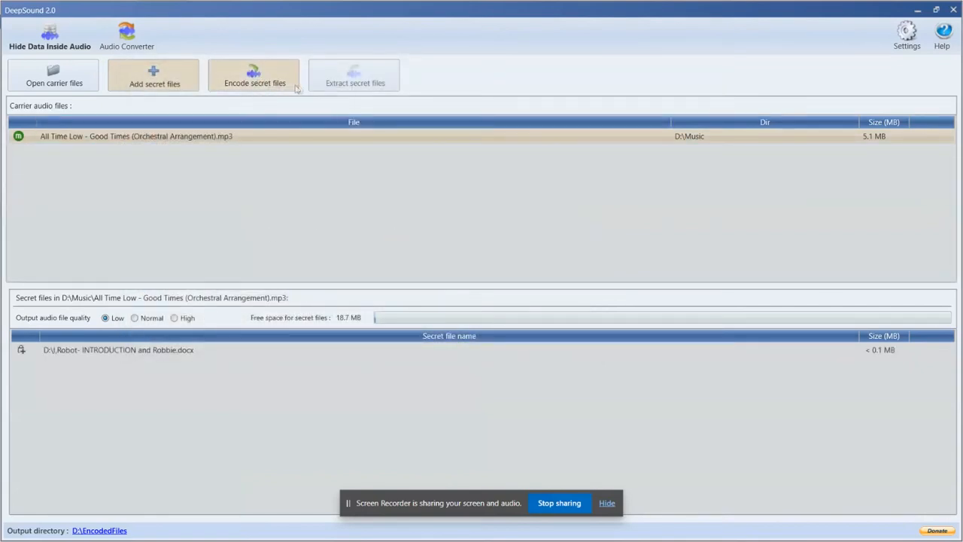
Encode the document into a Good Times WAV with AES 256 password encryption and confirm the success message
left_click(254, 75)
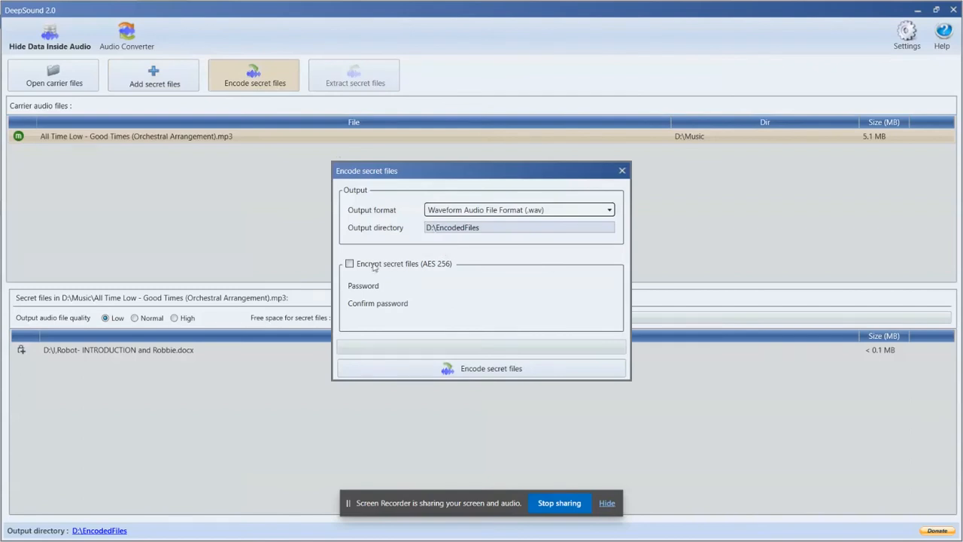
left_click(349, 263)
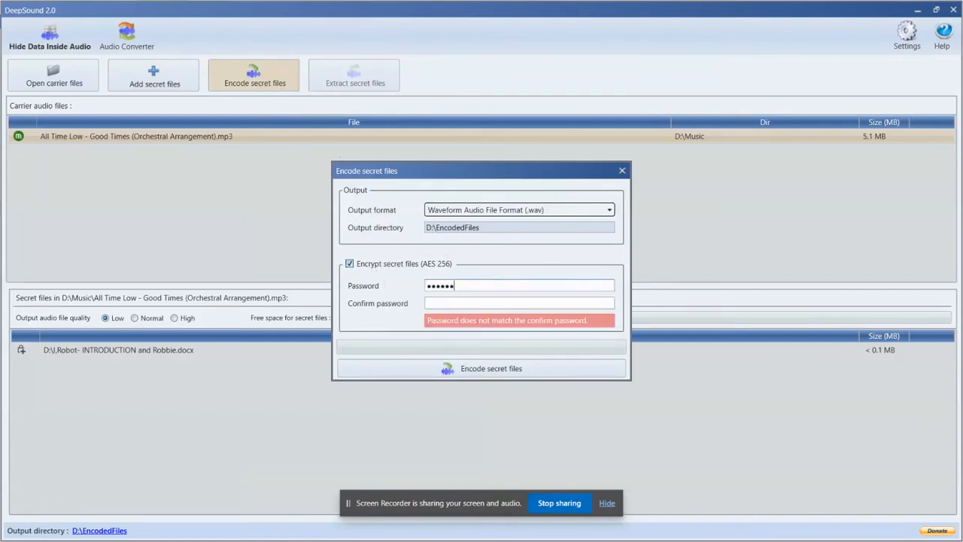
type("•••••")
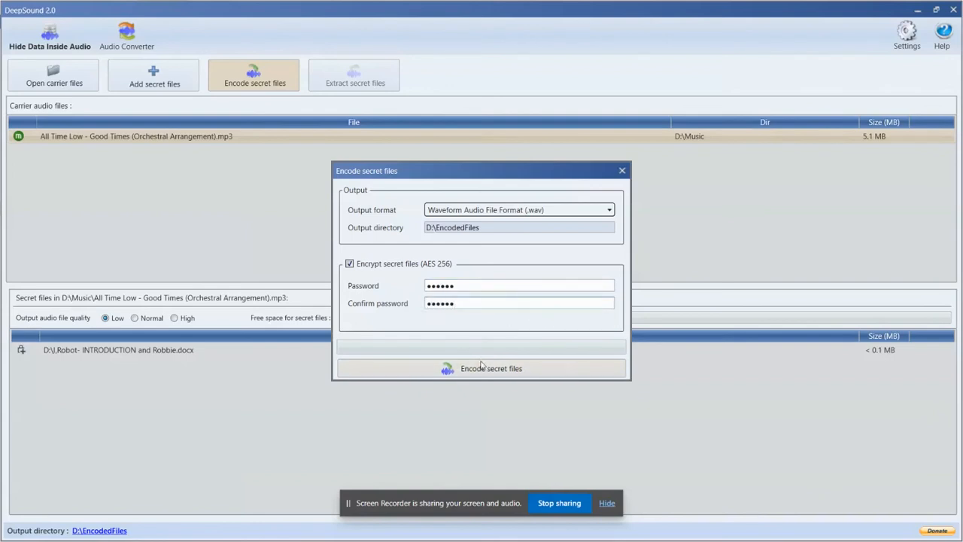
left_click(491, 368)
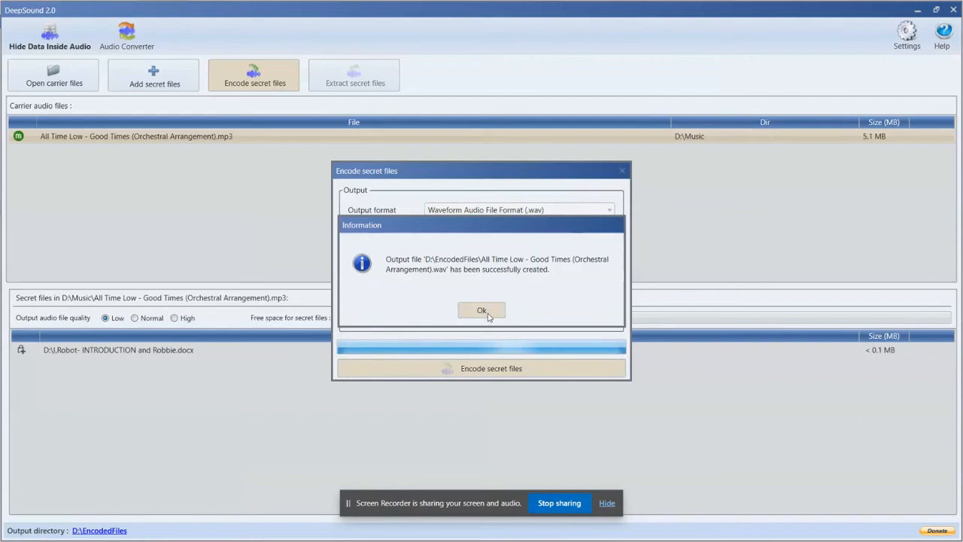
mouse_move(512, 278)
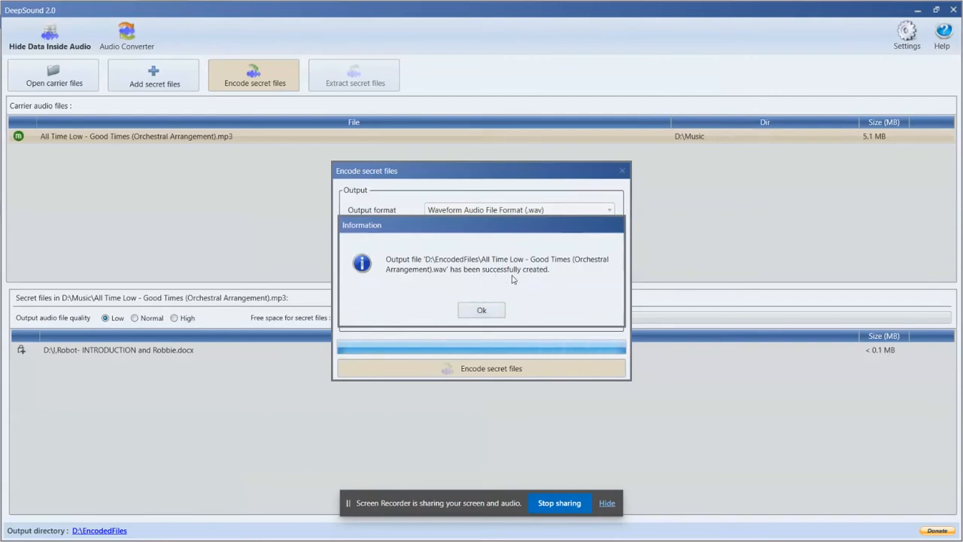
left_click(481, 310)
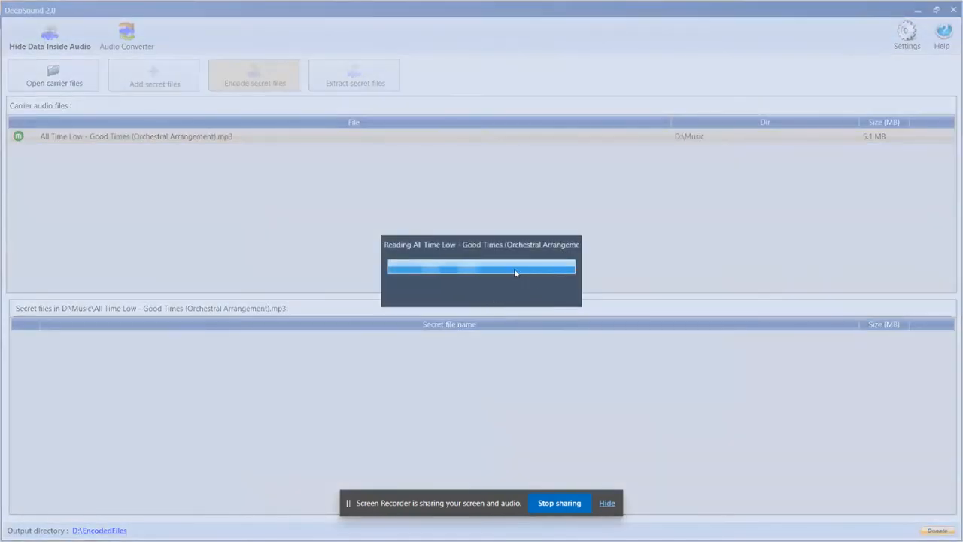
left_click(54, 75)
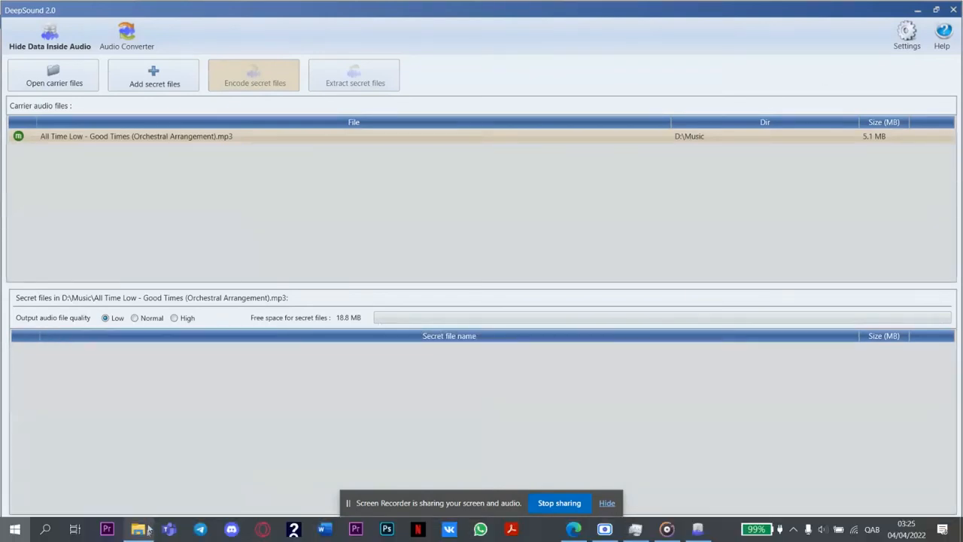
Load the encoded Good Times WAV from D:\EncodedFiles as the carrier file
left_click(138, 529)
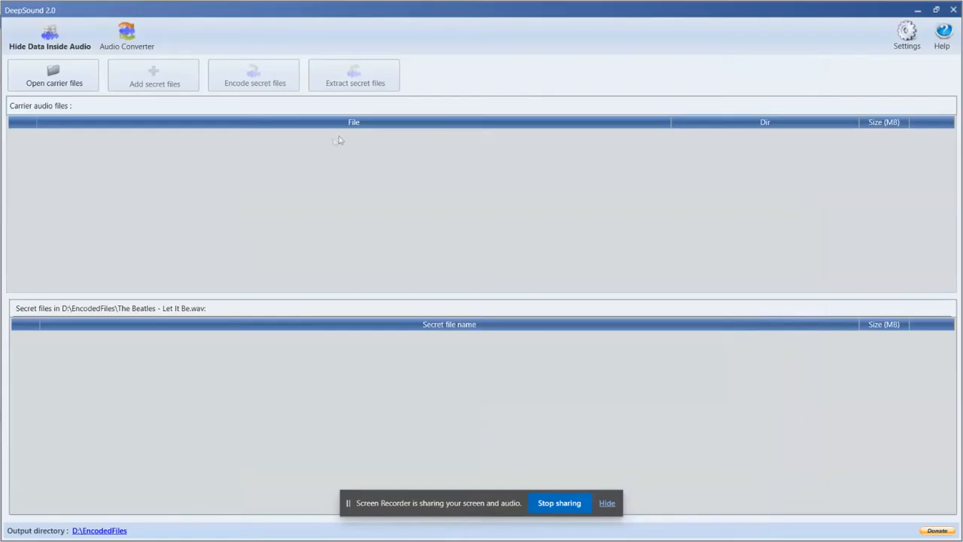
mouse_move(203, 154)
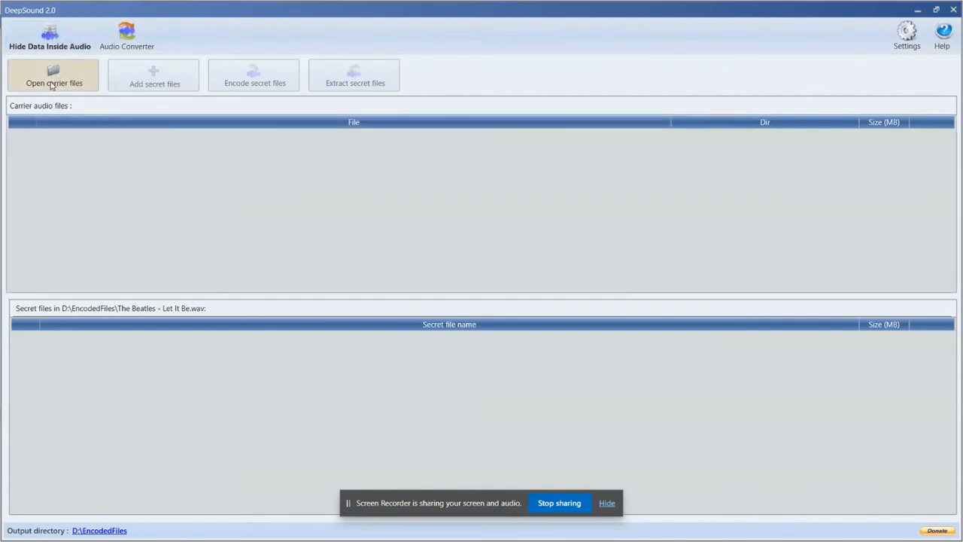
left_click(55, 75)
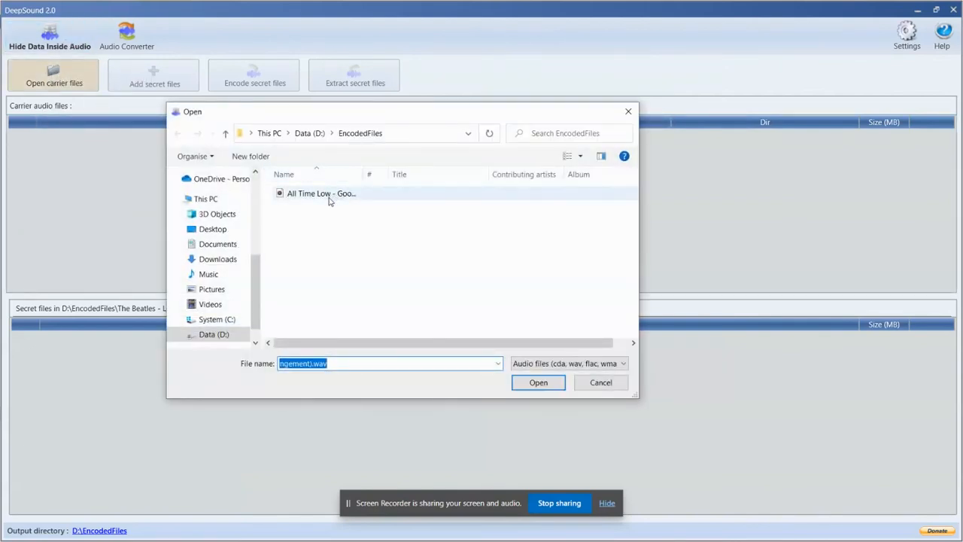
left_click(539, 382)
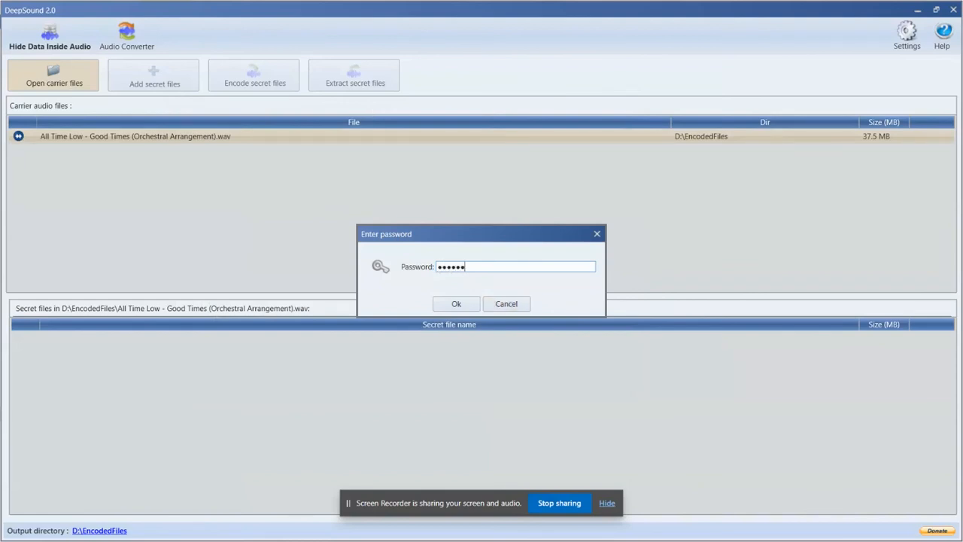
Submit the password and extract the hidden document, confirming one file decoded
left_click(456, 304)
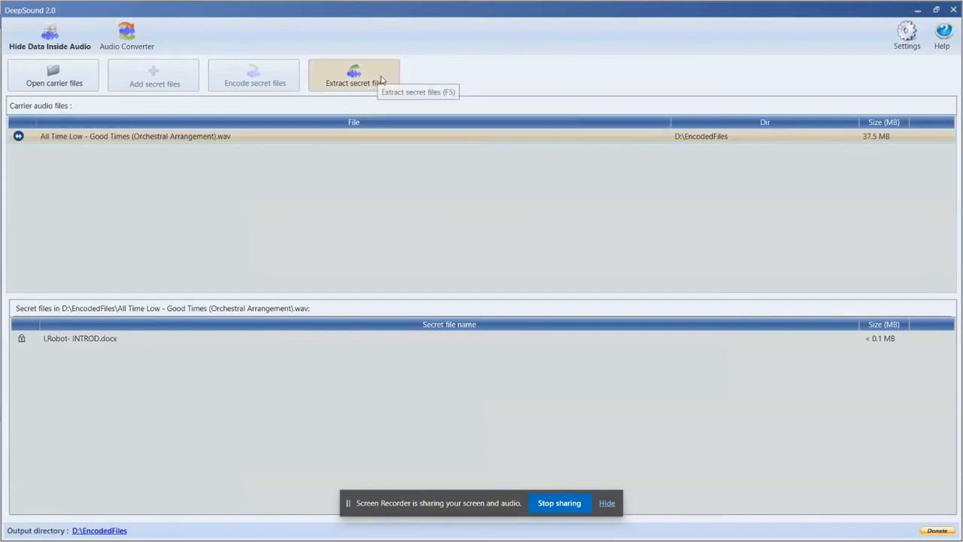
left_click(355, 75)
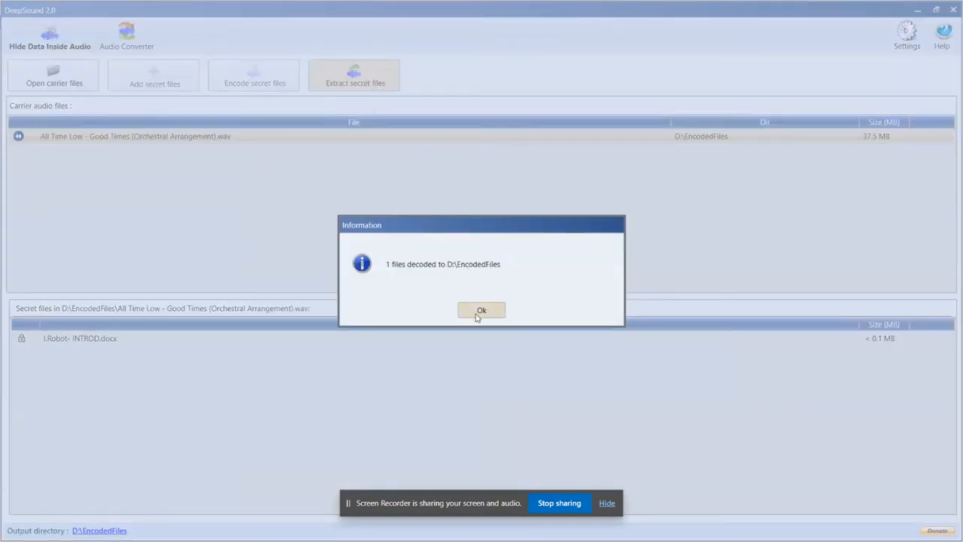
left_click(482, 310)
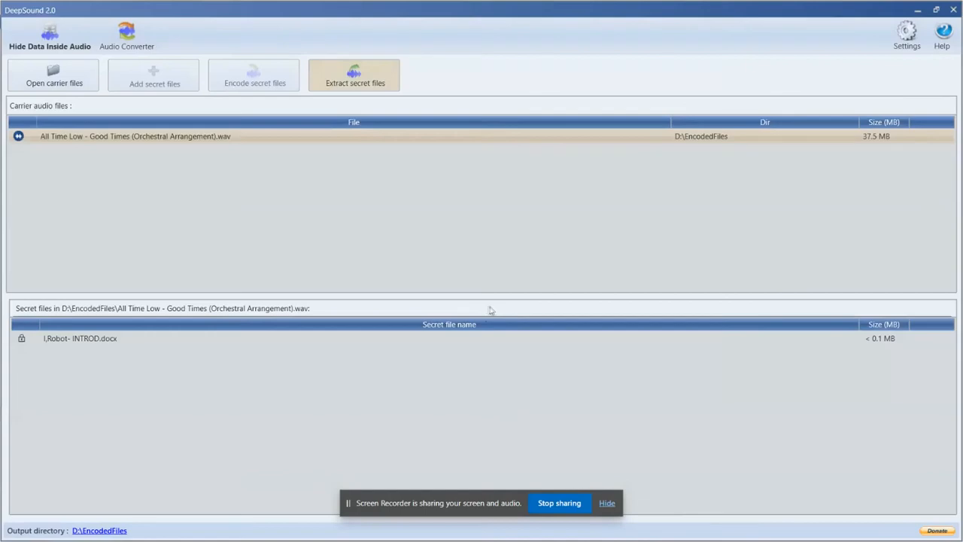
Check the extracted Word document beside the WAV in the EncodedFiles folder in File Explorer
key("alt+tab")
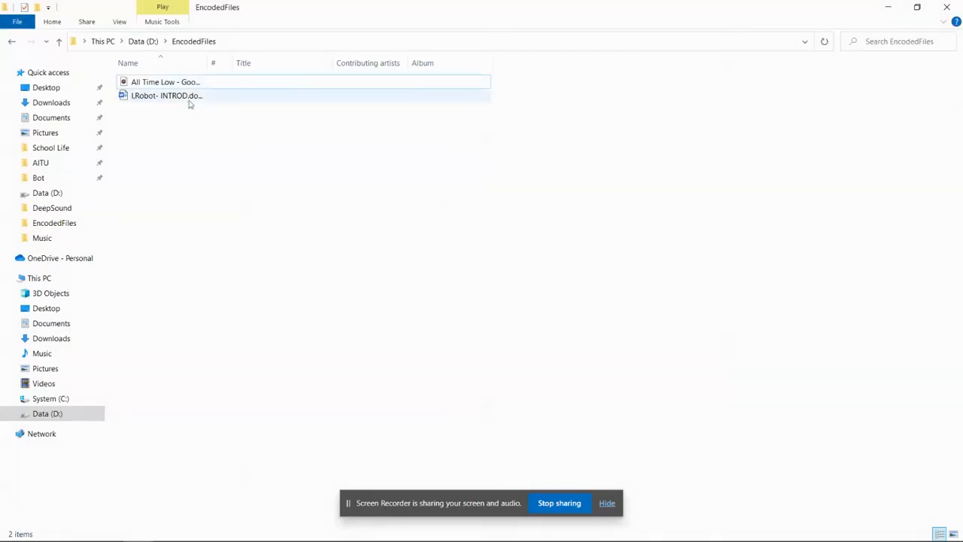
left_click(166, 97)
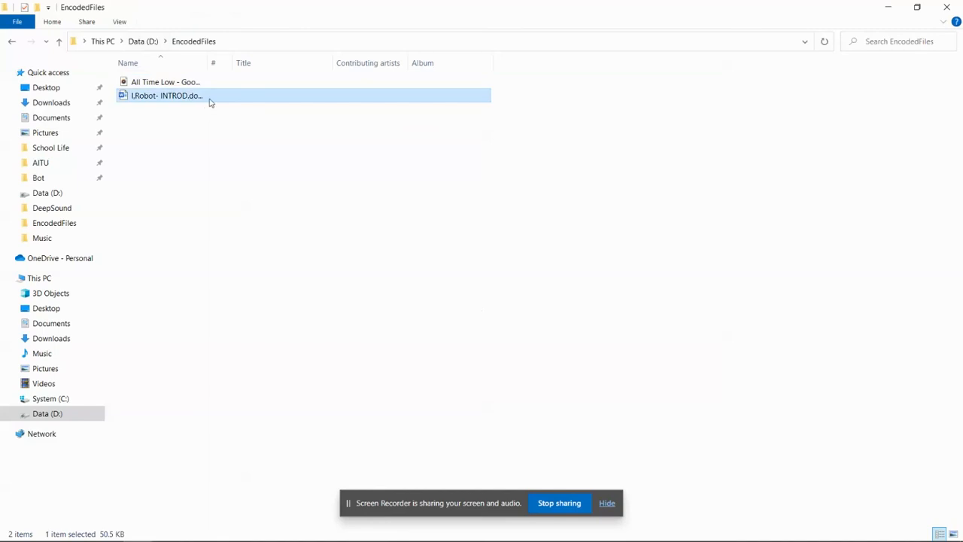
key("alt+tab")
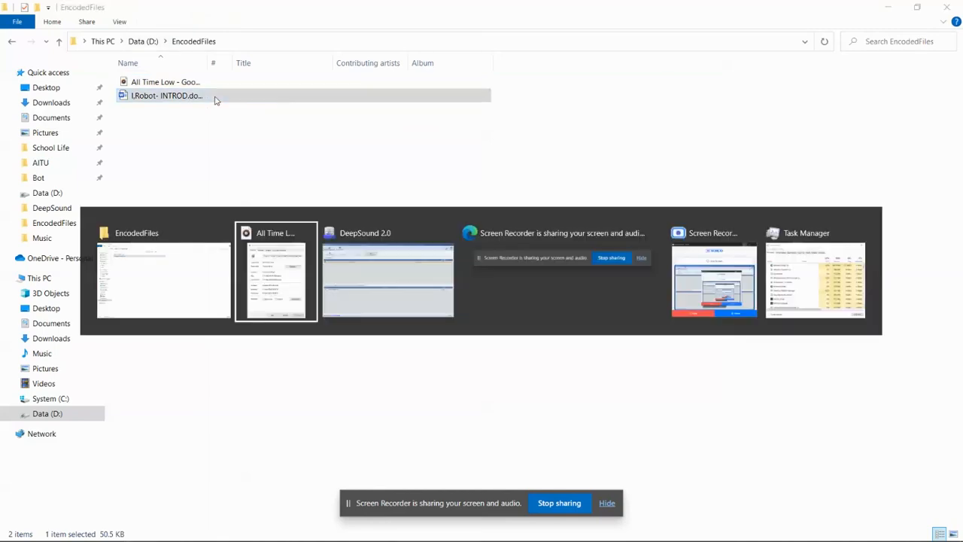